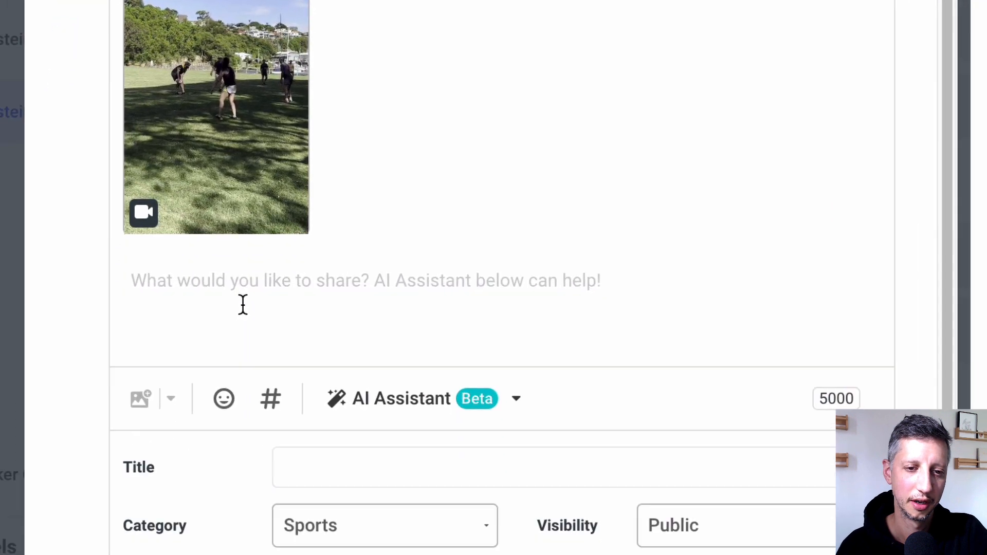
- Type a prompt requesting three YouTube Shorts titles about an amazing rugby try, with hashtags
text(Come up with three titles for Youtube Shorts video featuring an amazing rugby try. Include relevant hashtags.)
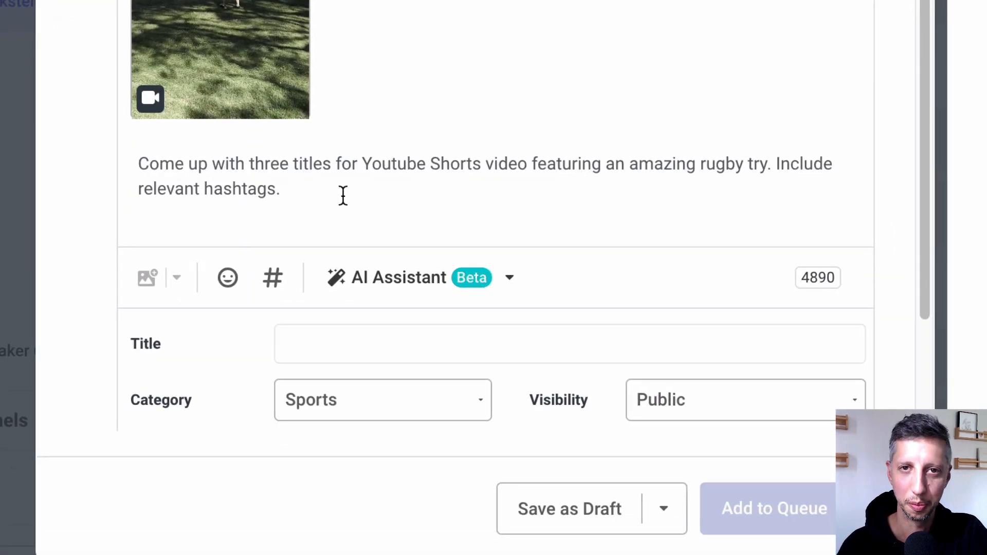
- Generate three rugby try titles with hashtags using the AI Assistant's Generate option
click(508, 277)
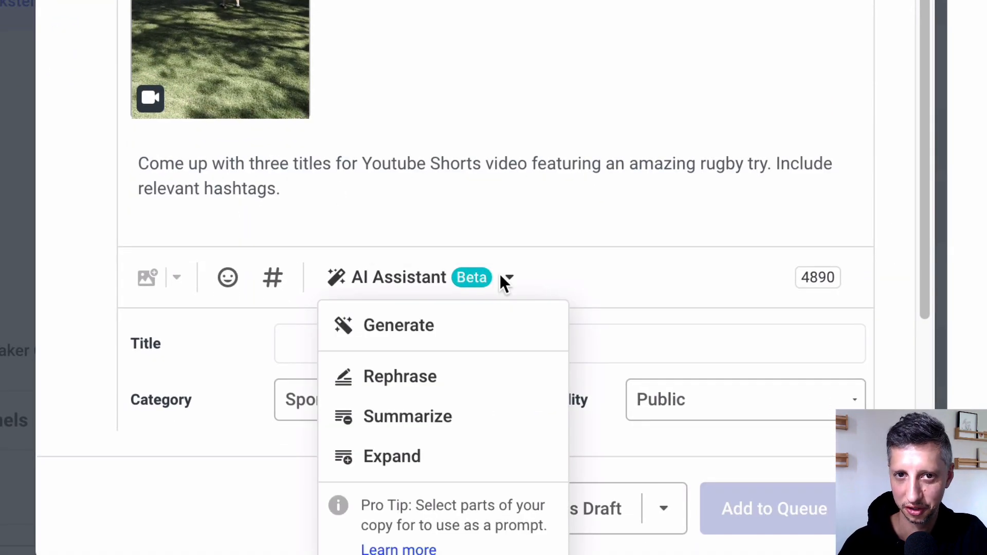
click(399, 325)
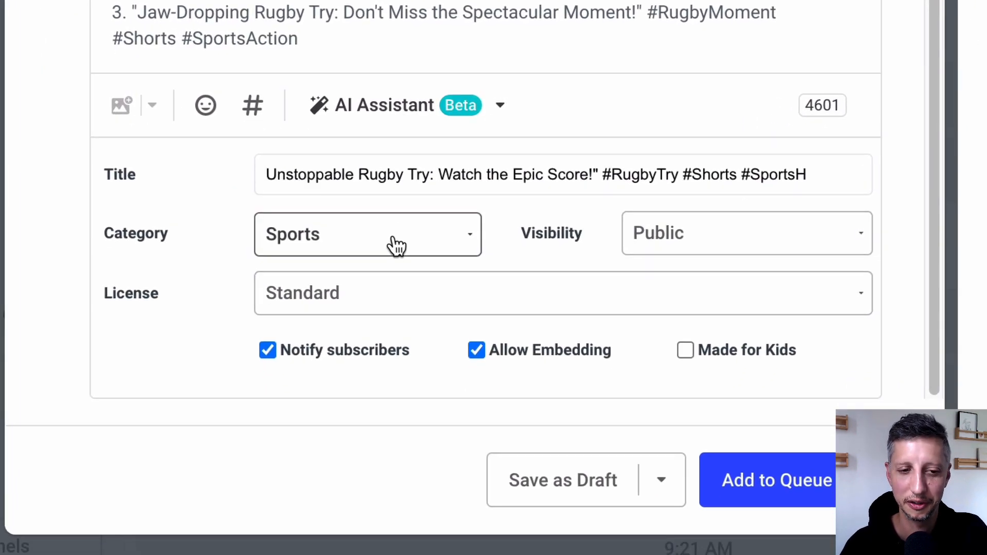
mouse_move(362, 132)
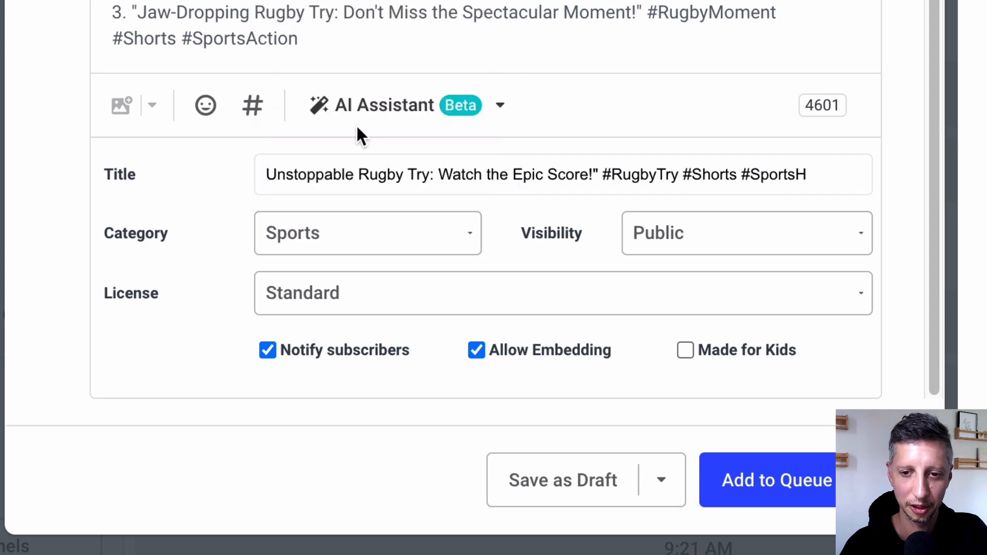